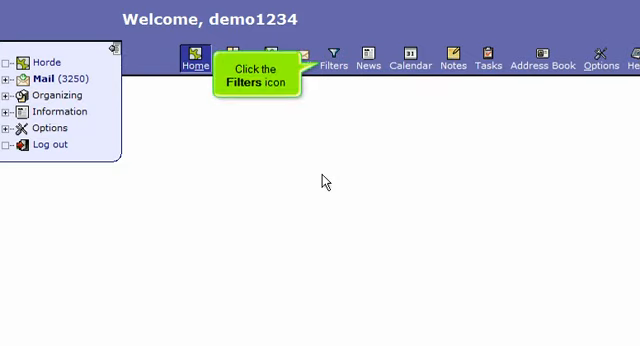
# Step: Open the Filters page to view existing filter rules
pyautogui.click(334, 50)
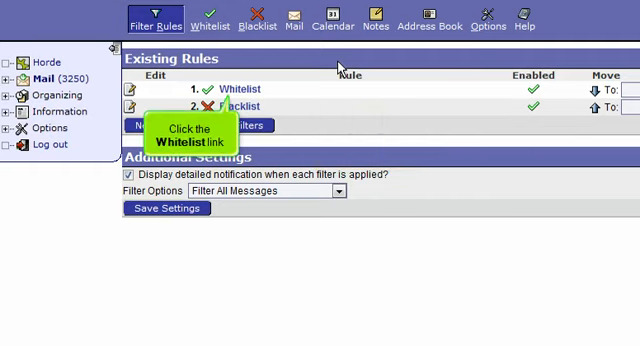
# Step: Open the Whitelist rule from the Existing Rules list
pyautogui.click(232, 88)
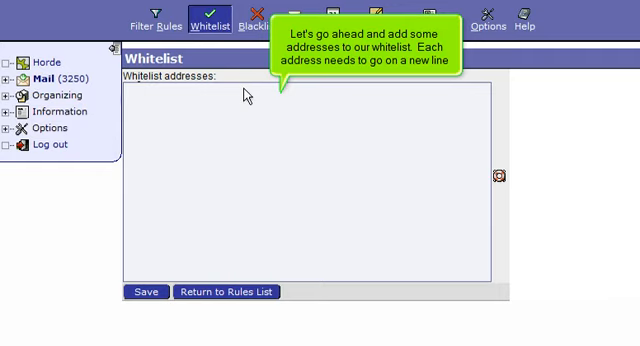
pyautogui.write('info@')
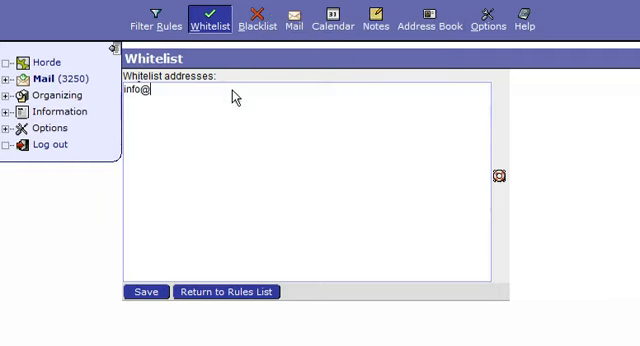
pyautogui.write('demo1234.com')
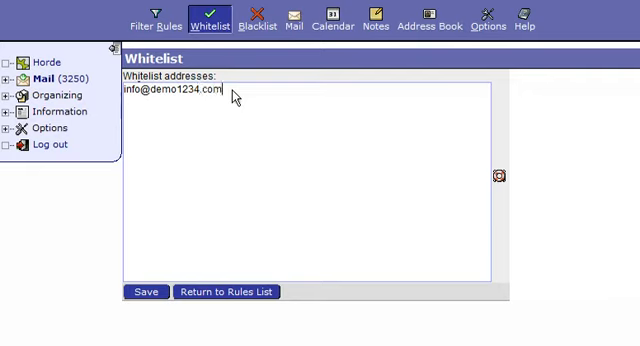
pyautogui.write('john@demo4567.com')
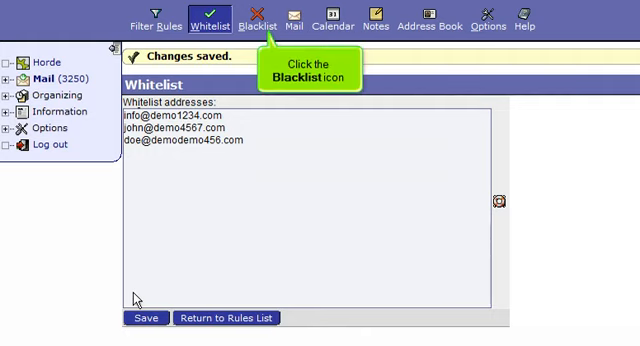
# Step: Switch to the Blacklist settings editor
pyautogui.click(248, 27)
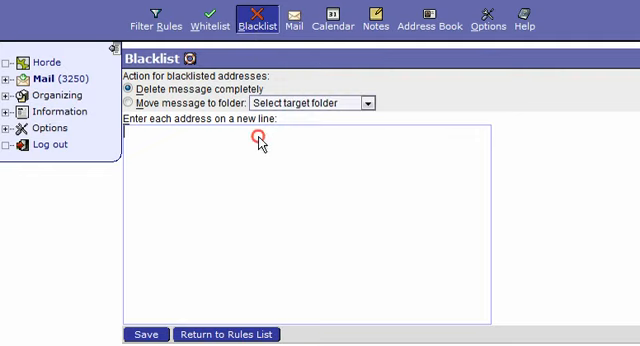
pyautogui.write('steve@baddemos345.com')
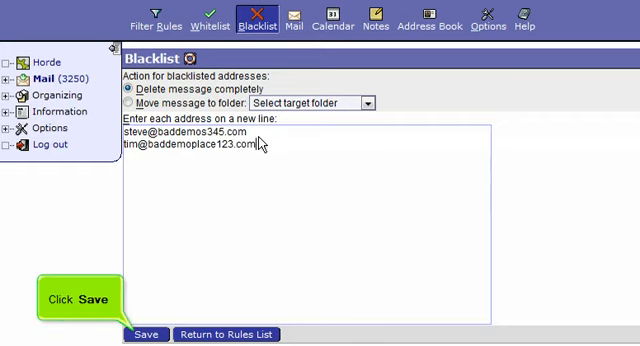
pyautogui.click(146, 334)
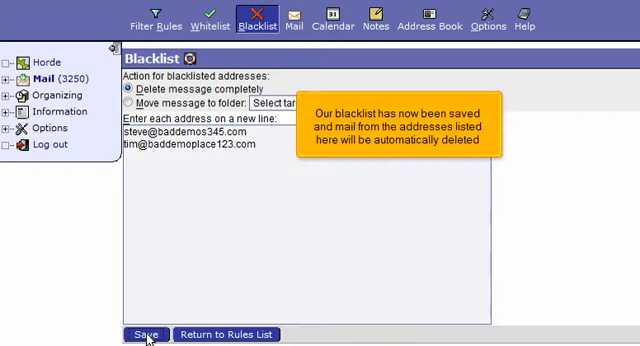